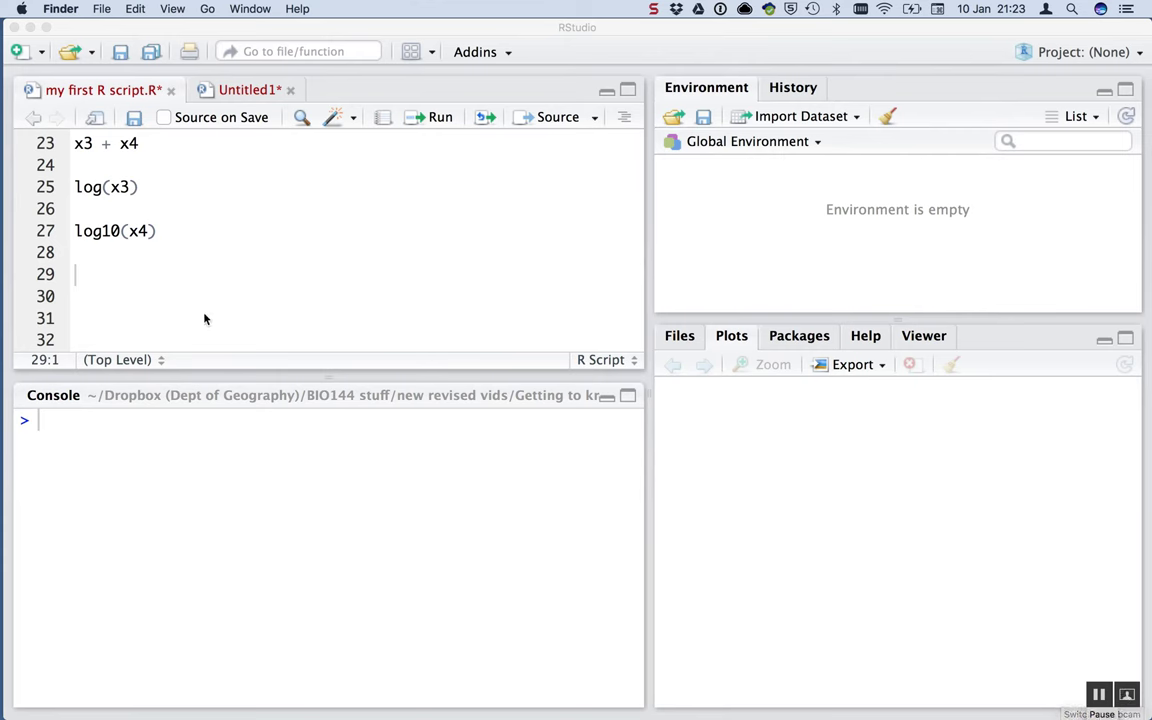
# Write install.packages("ggplot2") on empty line 29 of the script
pyautogui.click(99, 273)
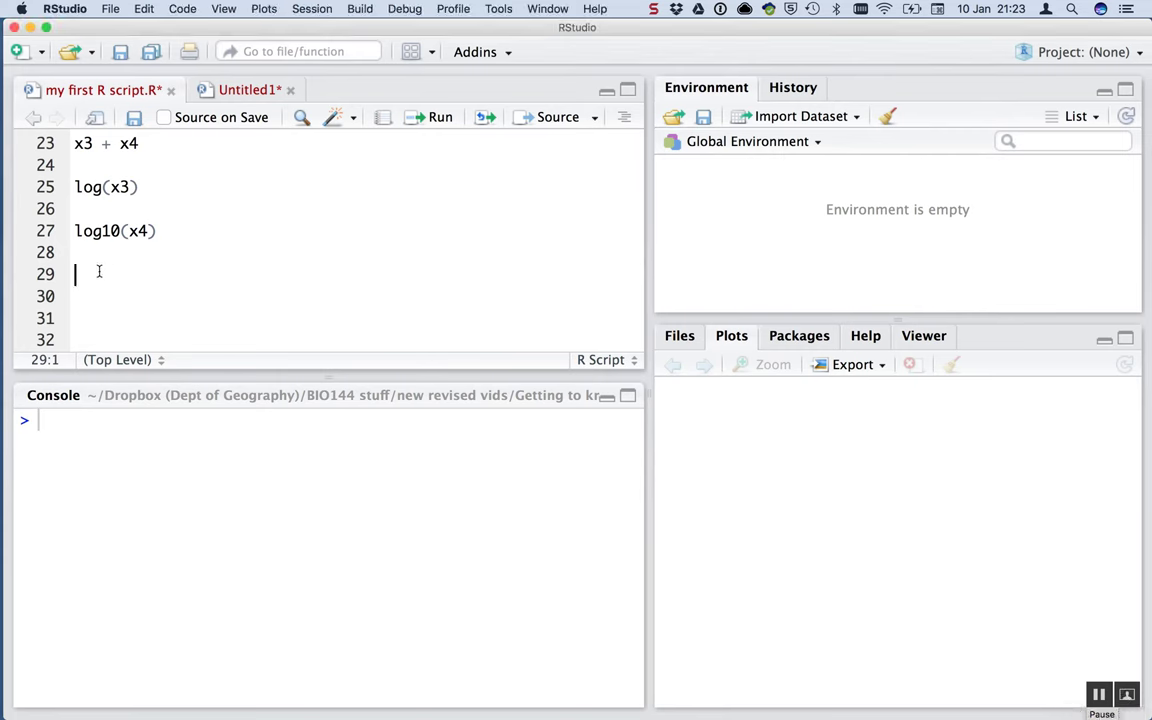
pyautogui.write('intsa')
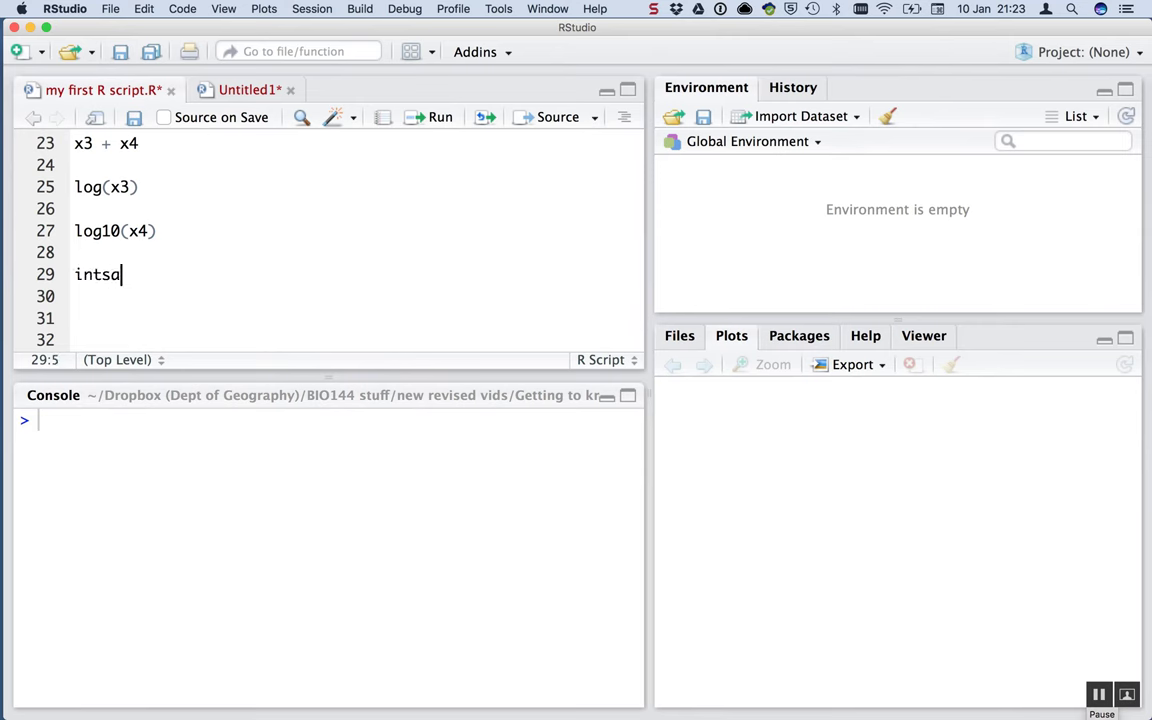
pyautogui.write('install.packages(')
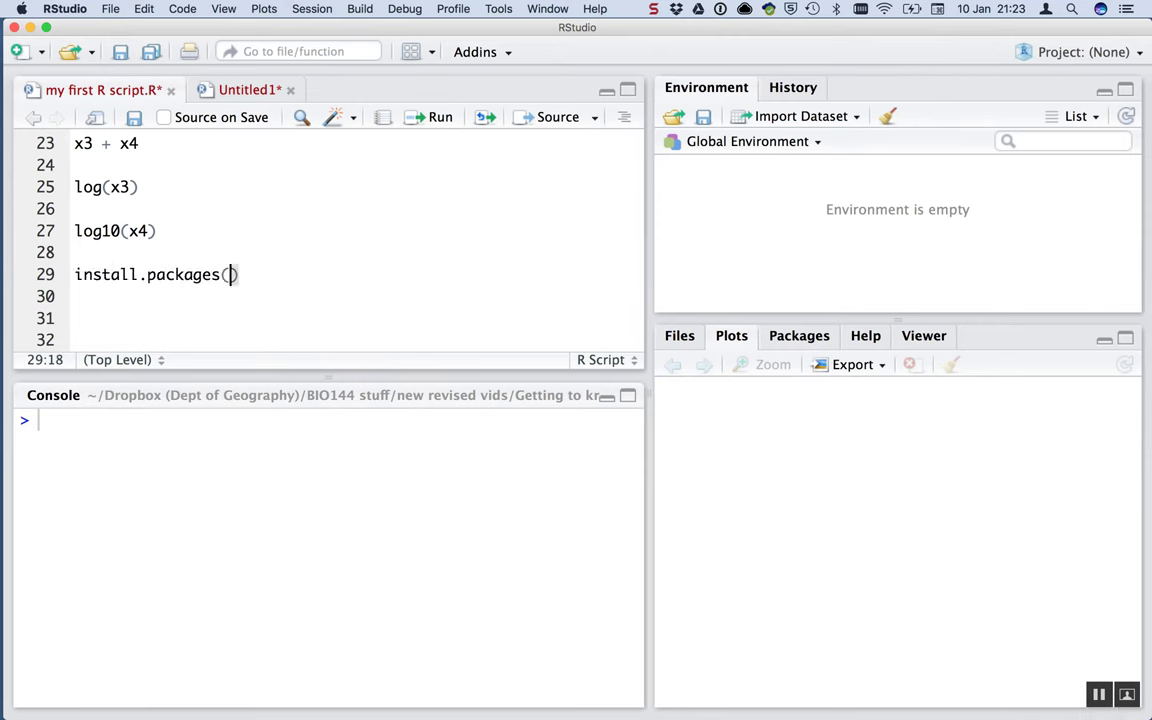
pyautogui.write('"ggplot"')
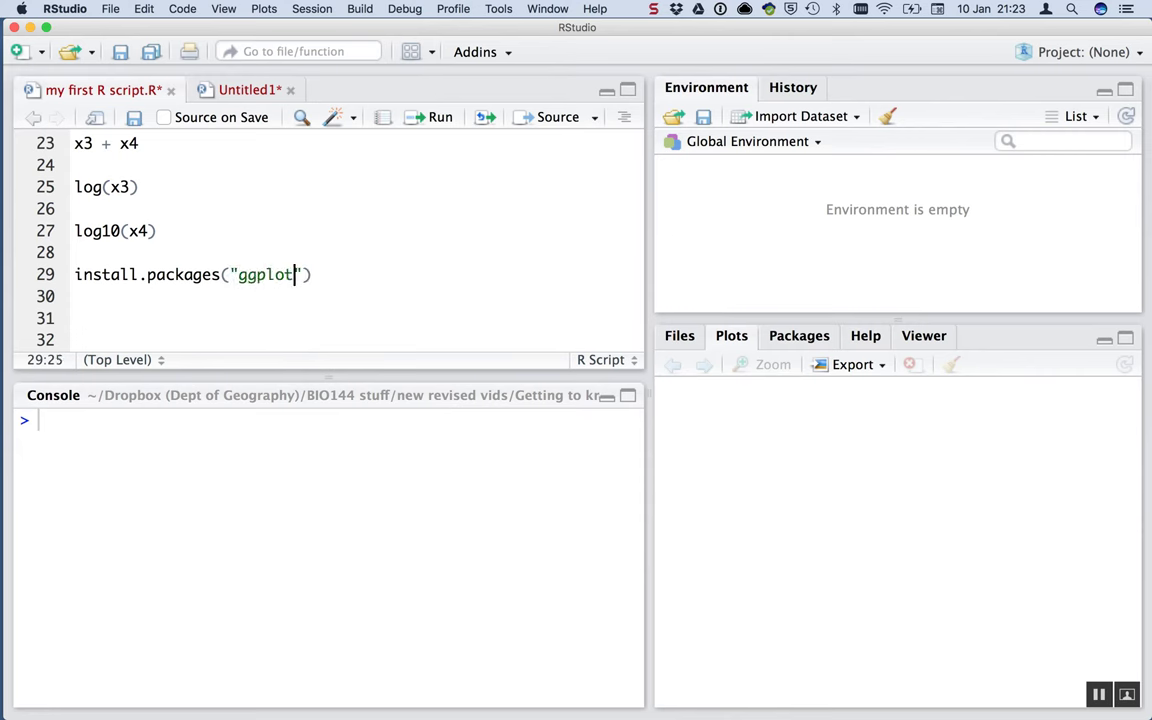
pyautogui.write('2')
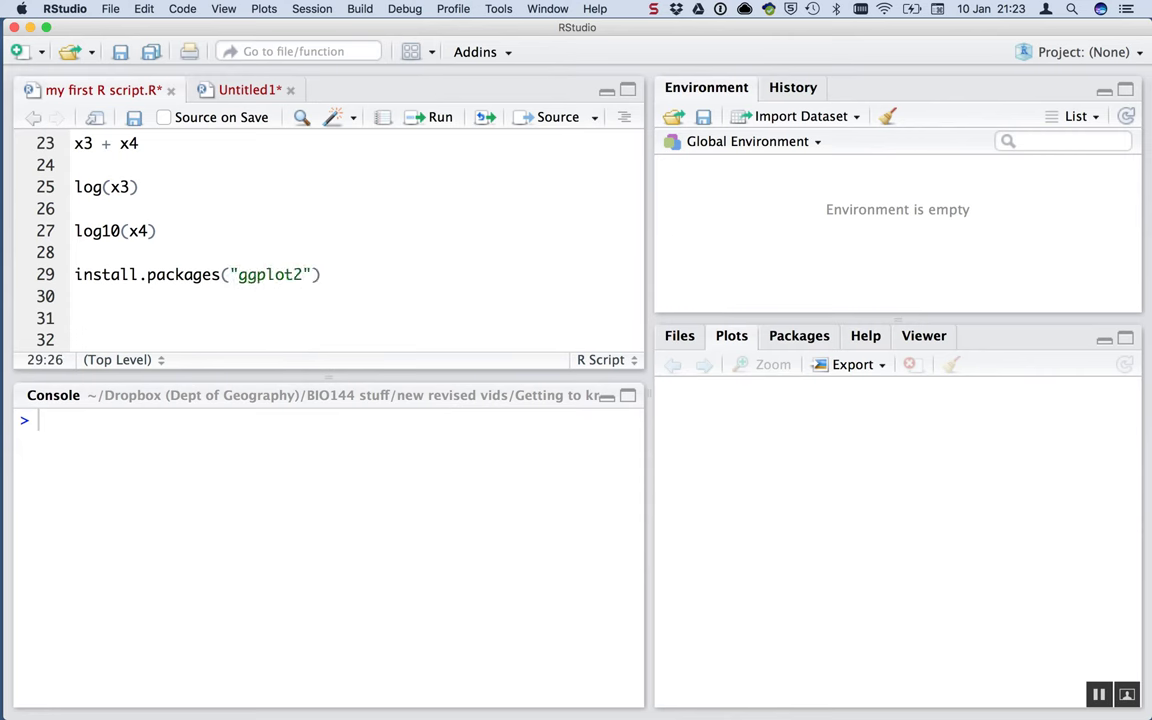
# Run the install line and accept restarting R so ggplot2 downloads
pyautogui.click(429, 117)
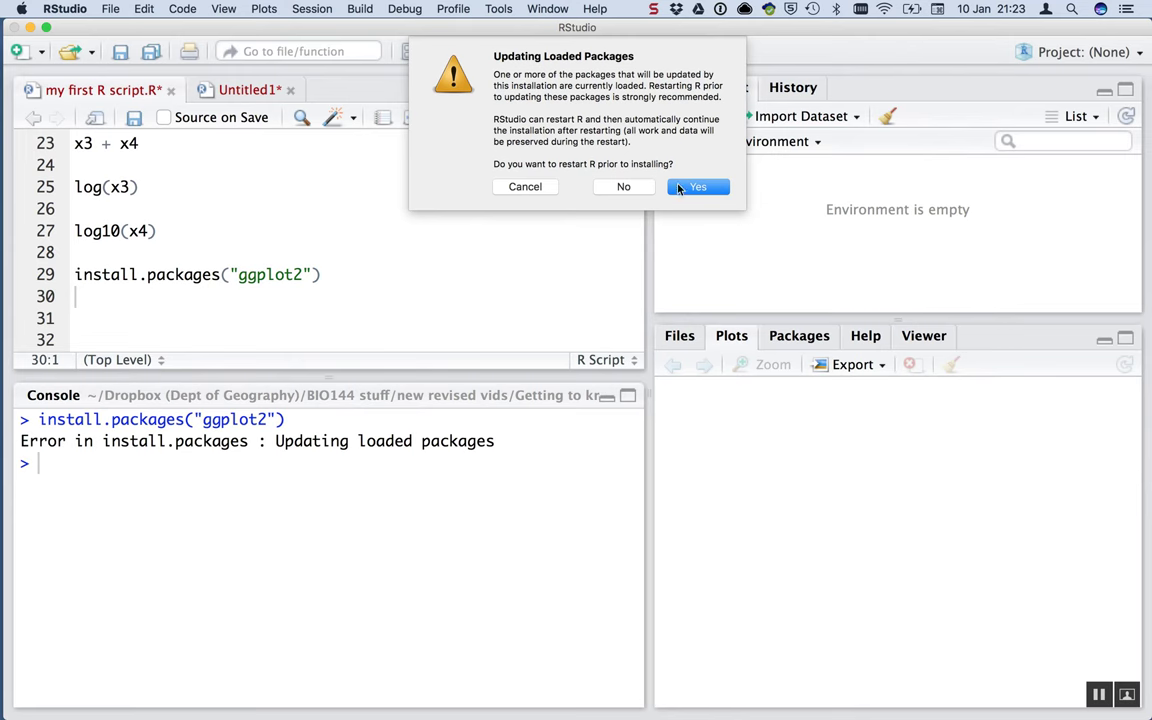
pyautogui.click(697, 186)
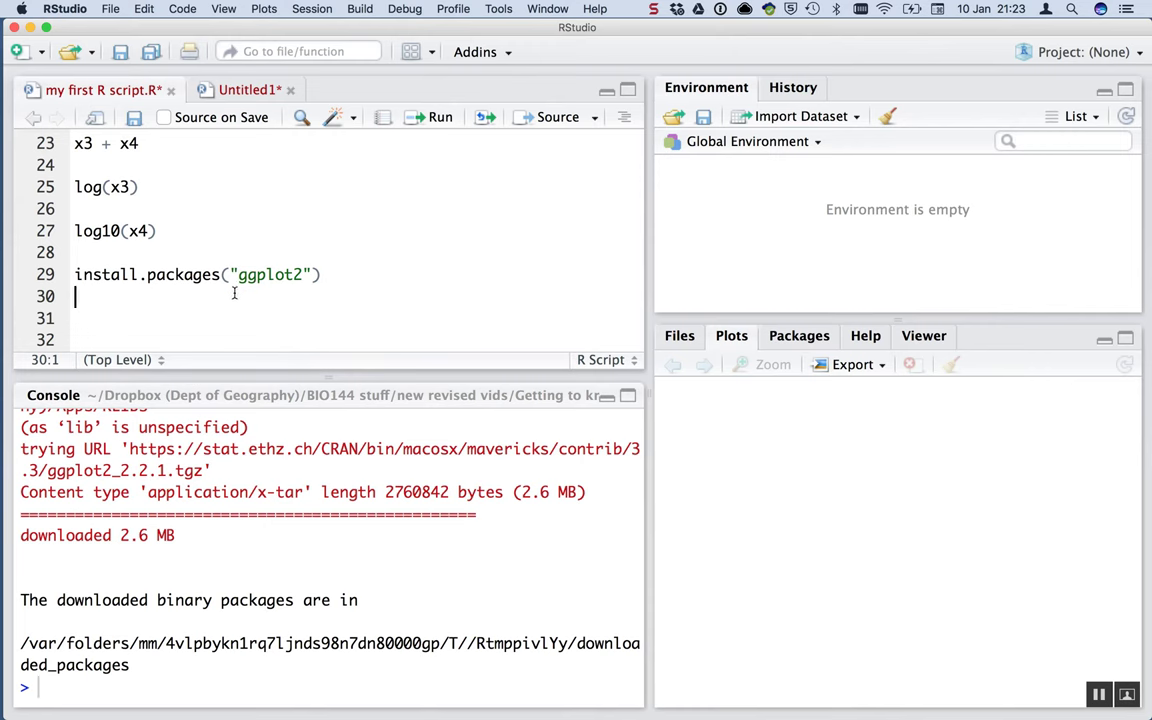
# Add library(ggplot2) on line 30 and run it to load the package
pyautogui.write('library(')
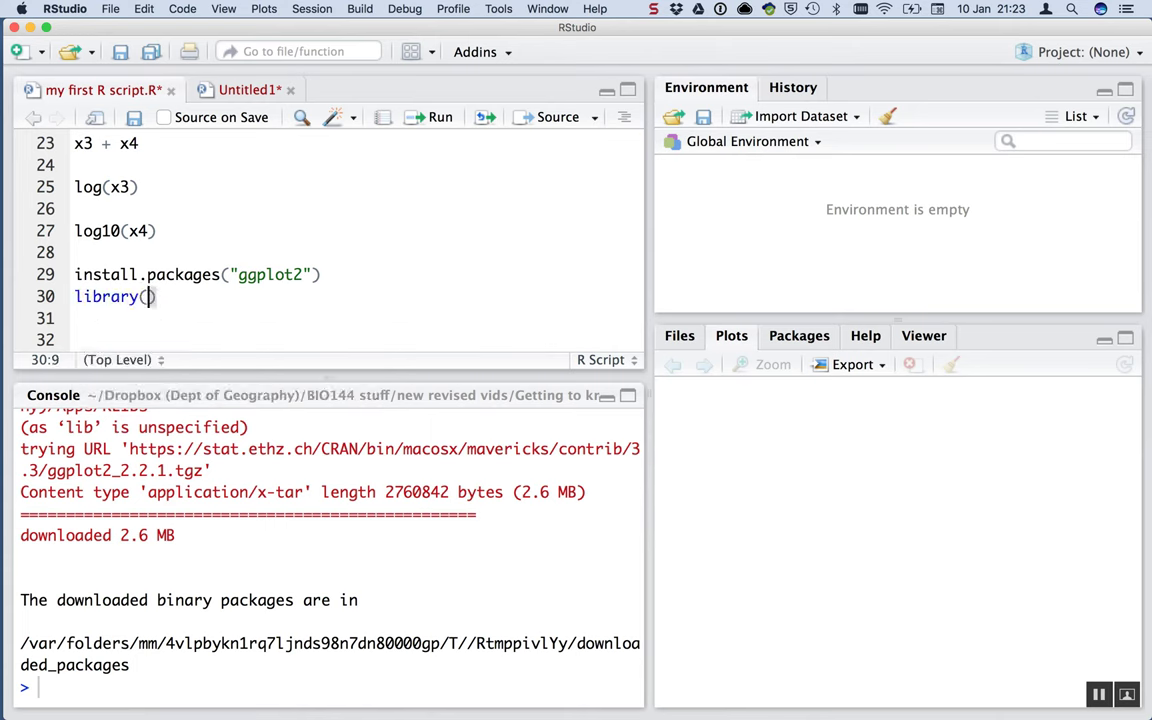
pyautogui.write('ggplot2')
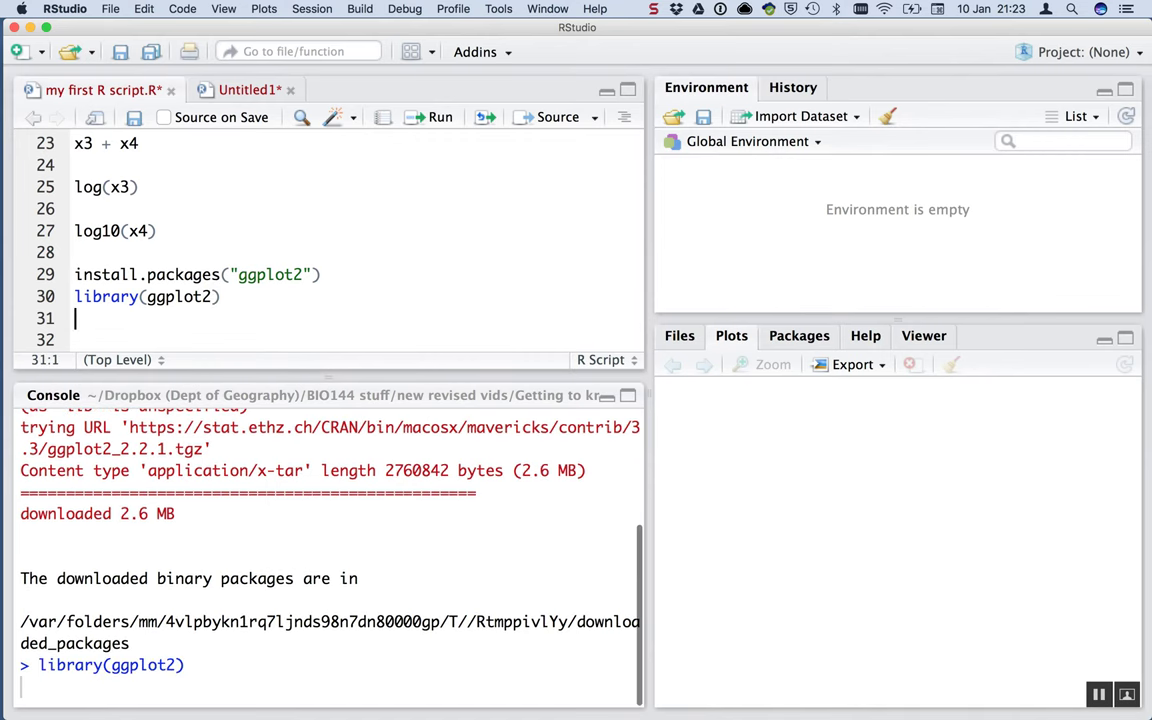
pyautogui.press('Return')
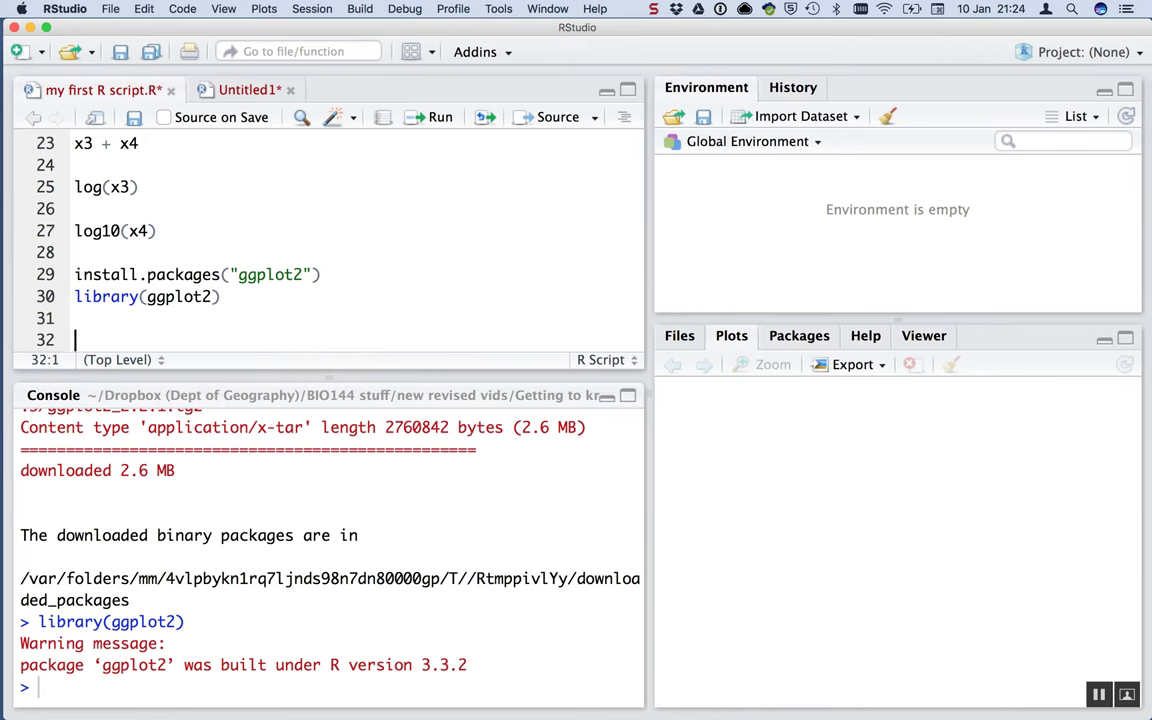
# Start a qplot( line, then rerun the earlier lines defining x1 to x4
pyautogui.write('qplot')
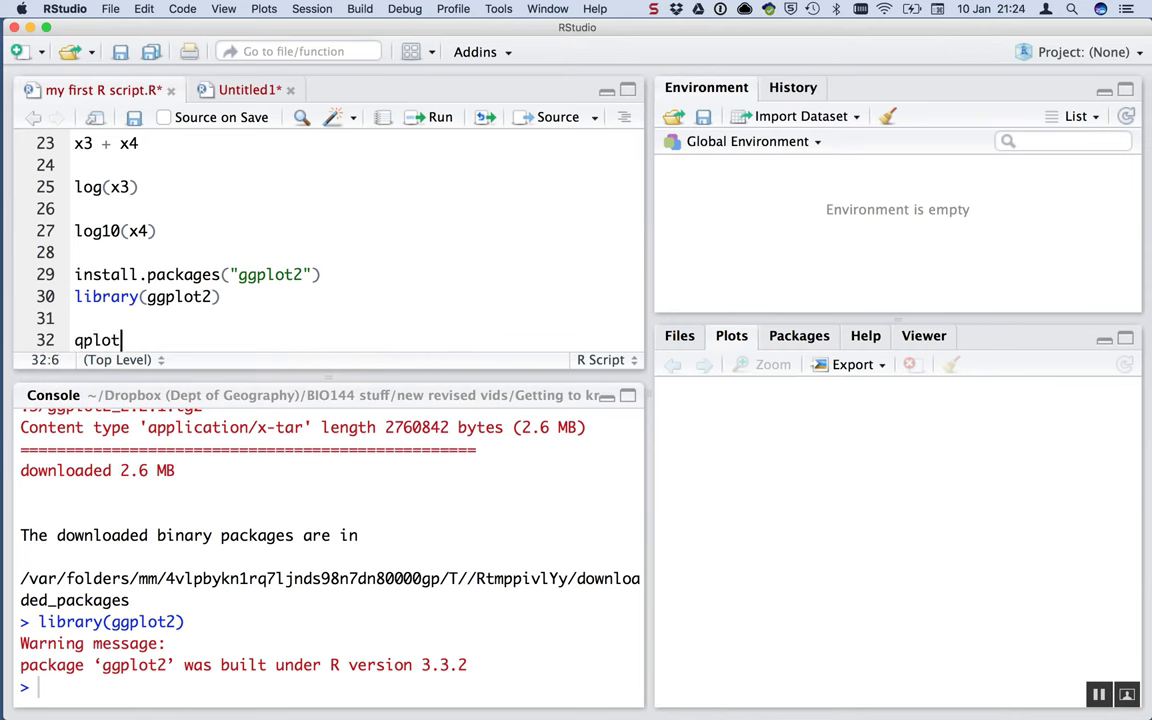
pyautogui.write('(')
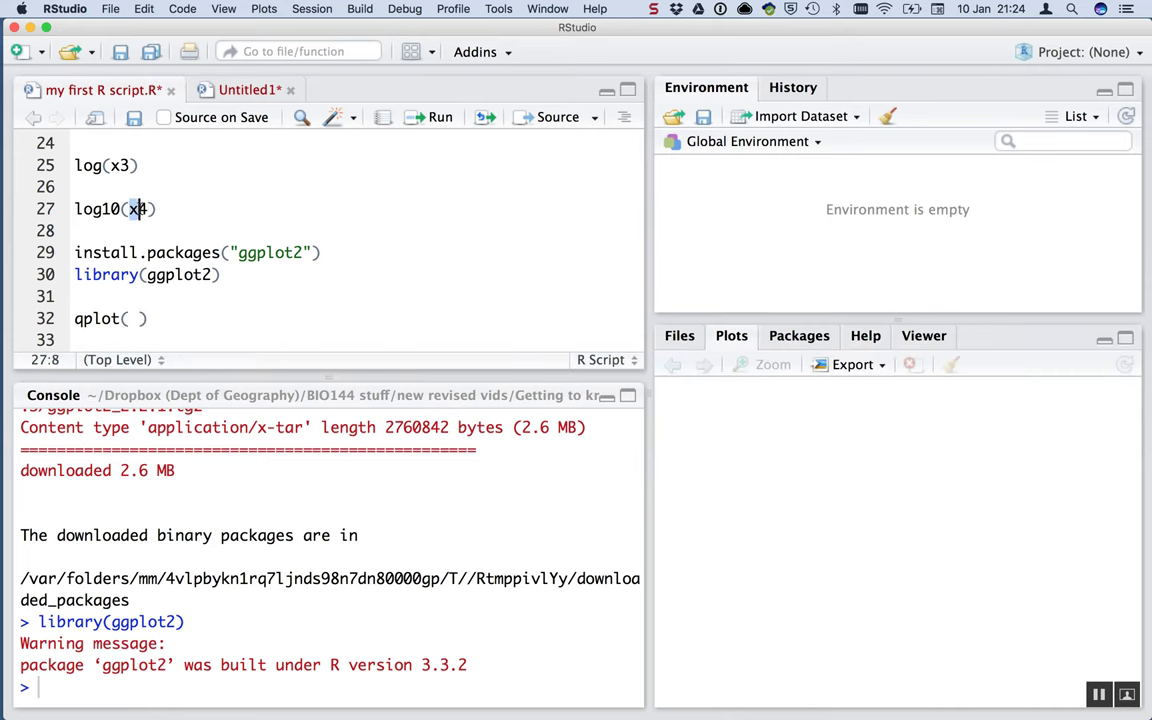
pyautogui.scroll(3)
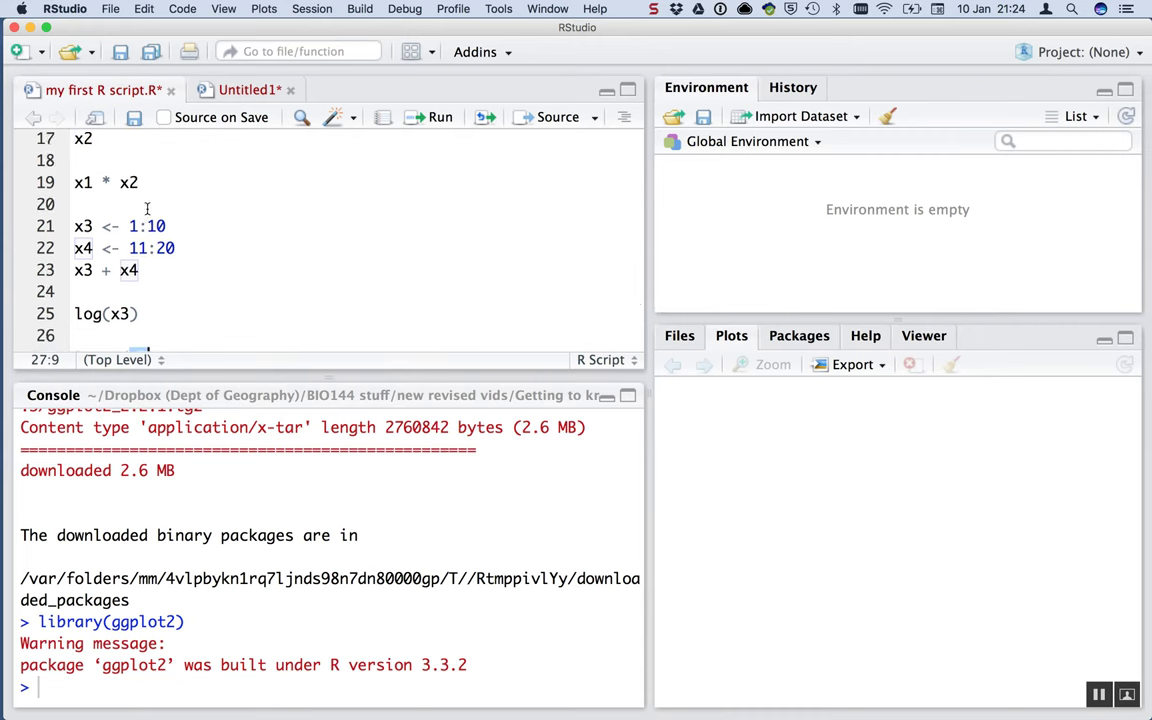
pyautogui.write('log10(x4)')
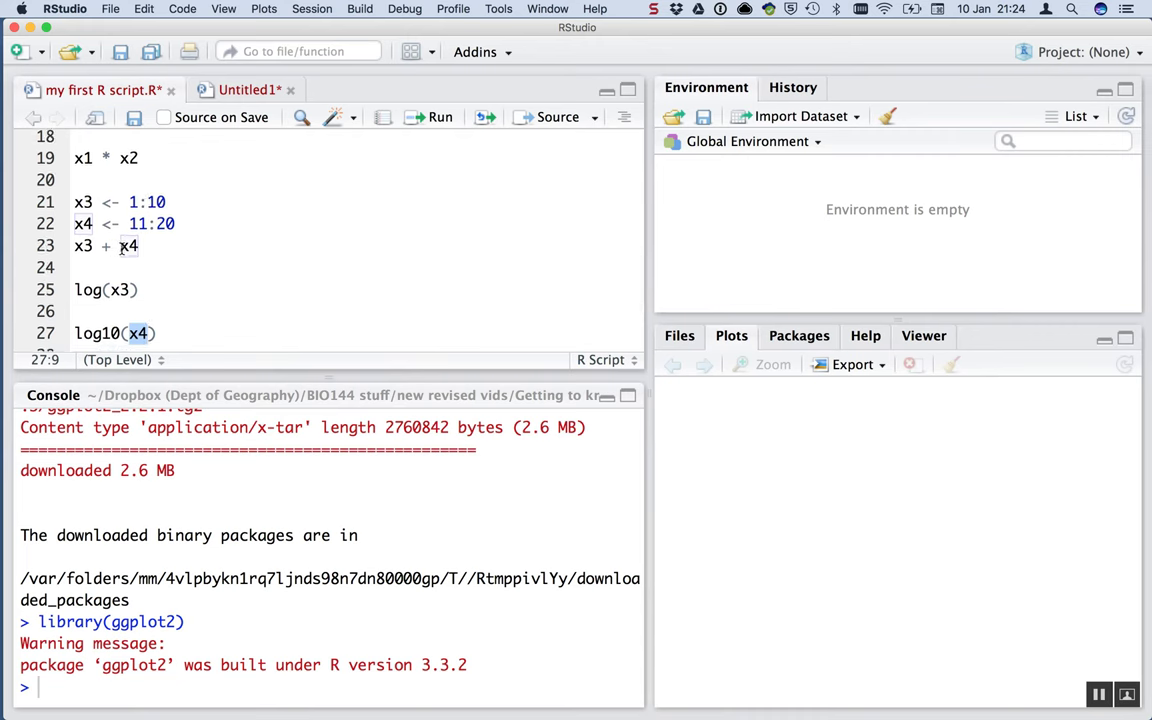
pyautogui.scroll(3)
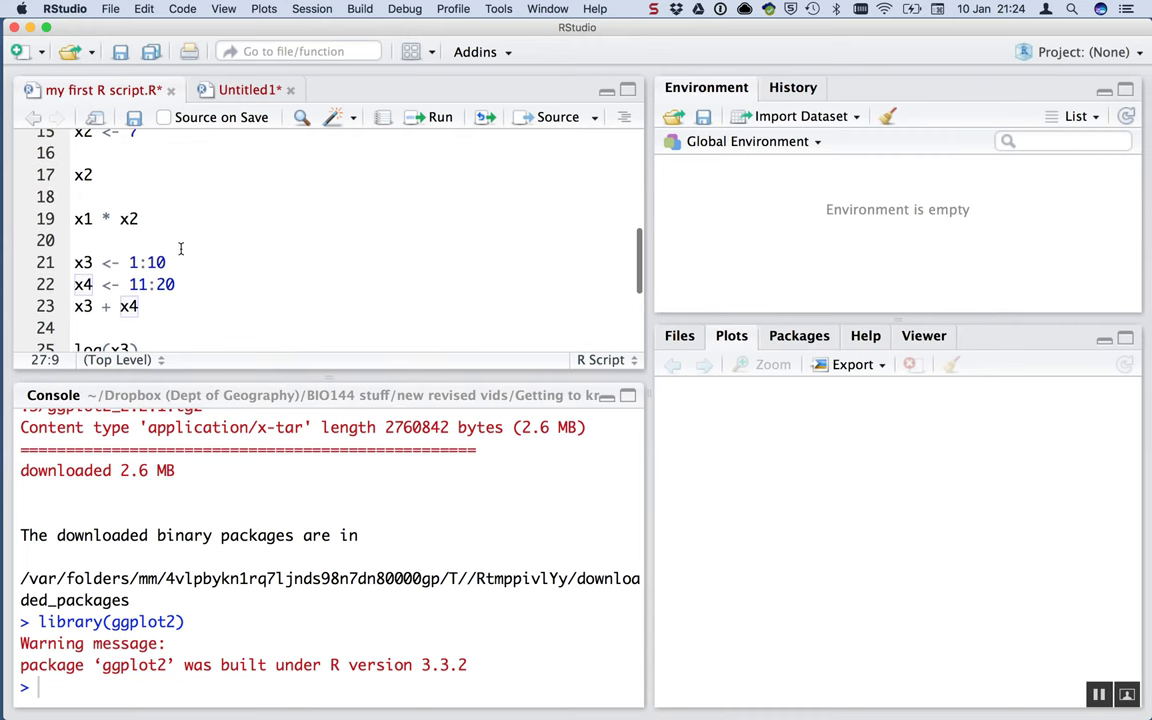
pyautogui.scroll(3)
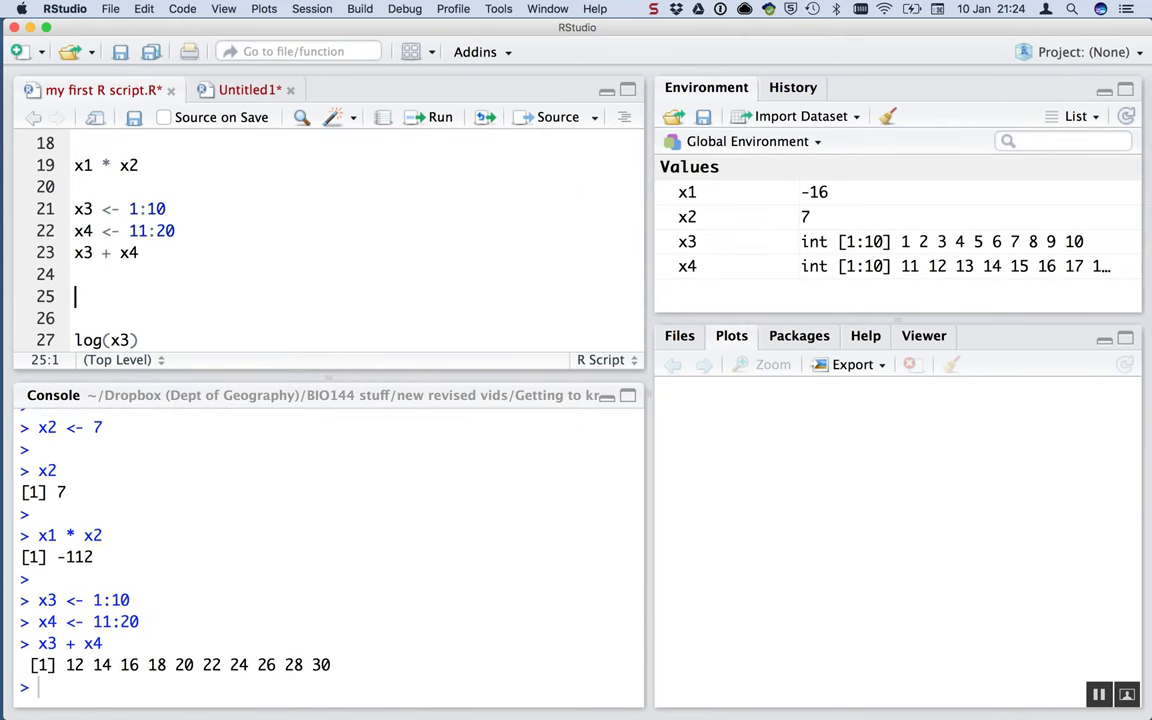
# Reassign x4 as x3 squared and run qplot(x3, x4) to draw a scatterplot
pyautogui.write('x4 <-')
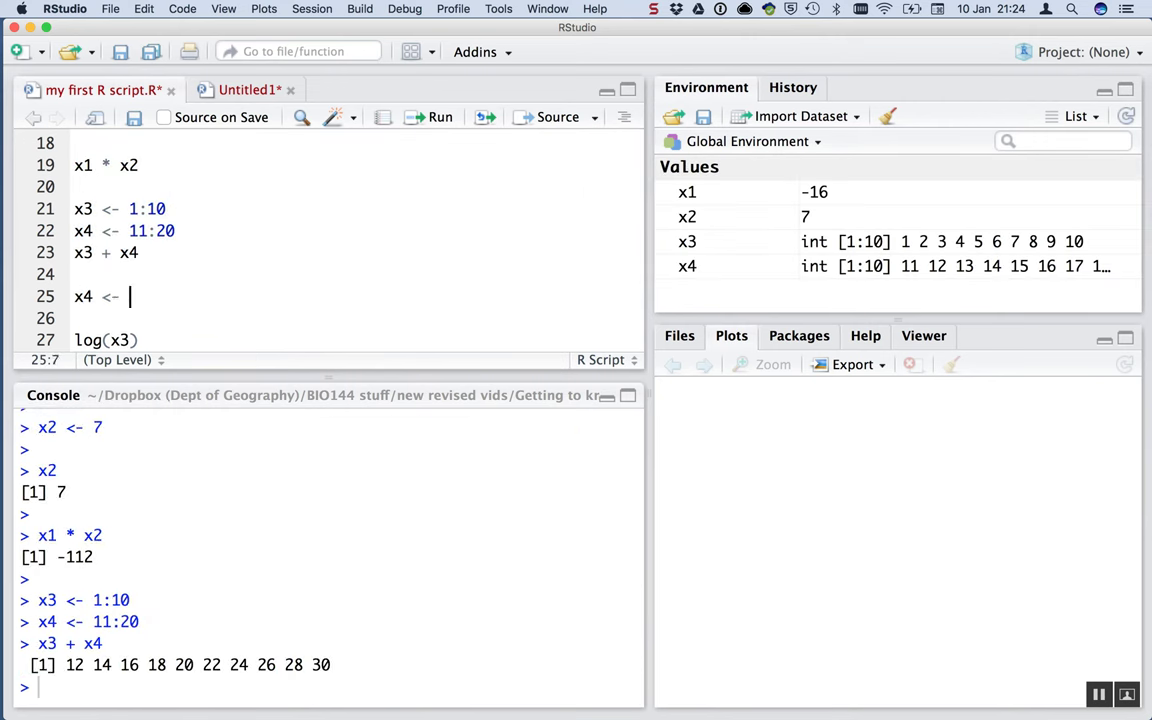
pyautogui.write('x3')
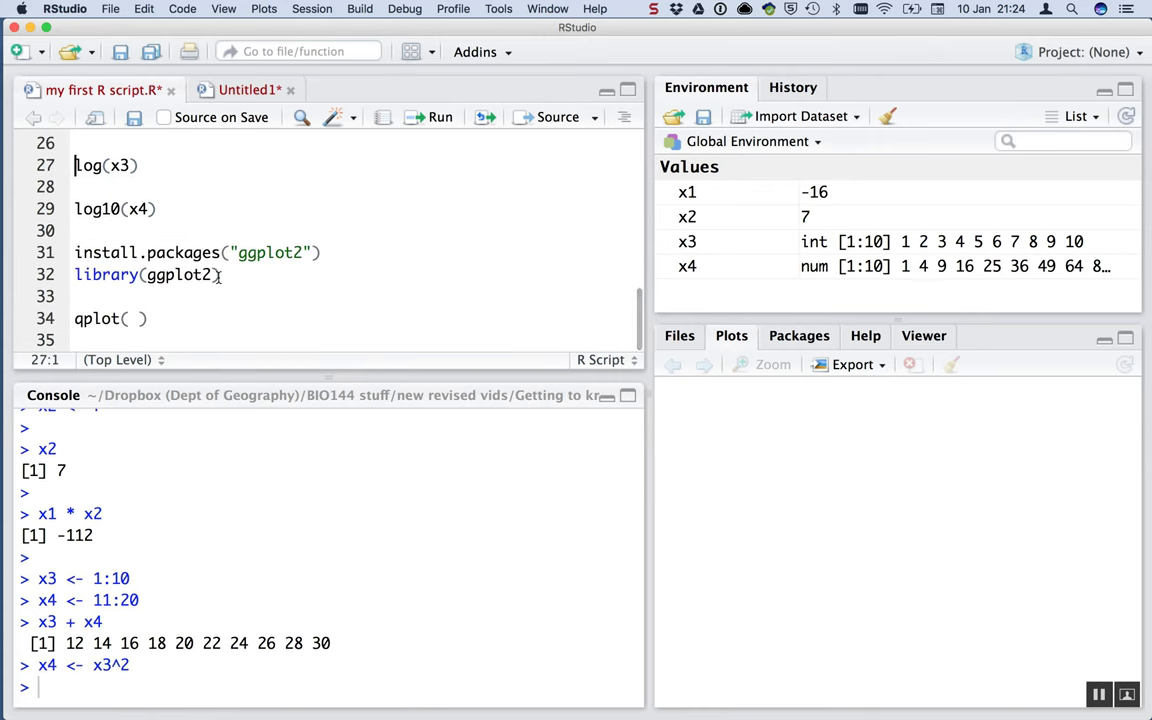
pyautogui.write('x')
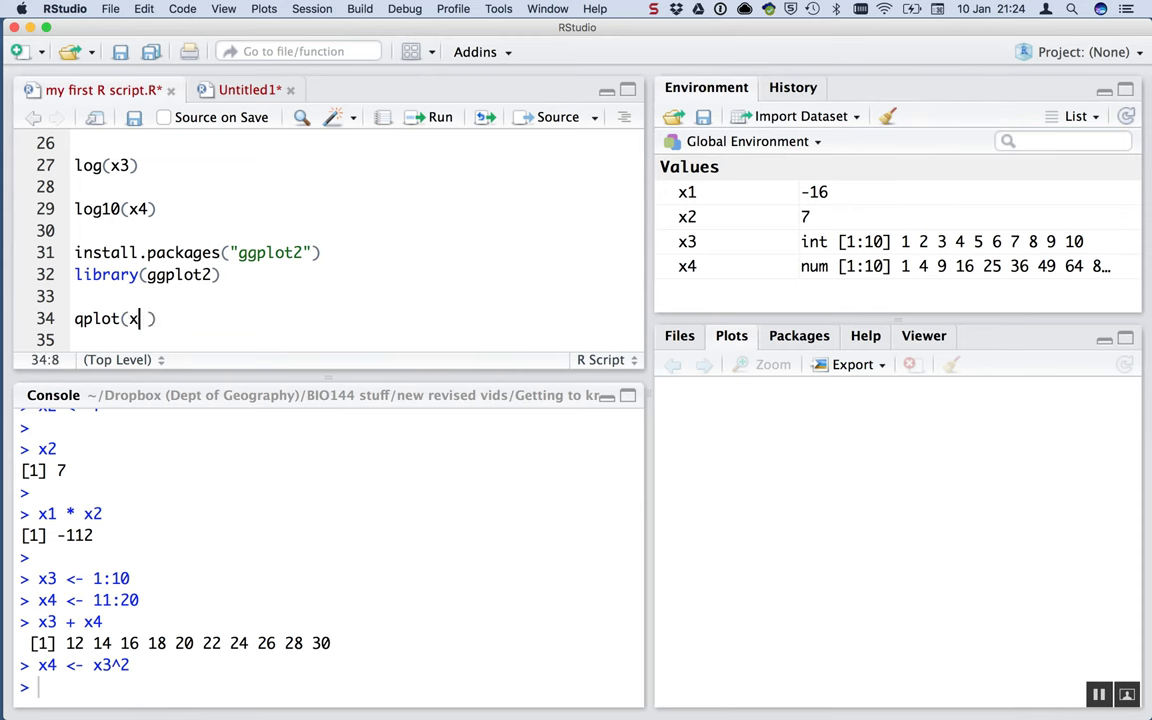
pyautogui.write('3, x')
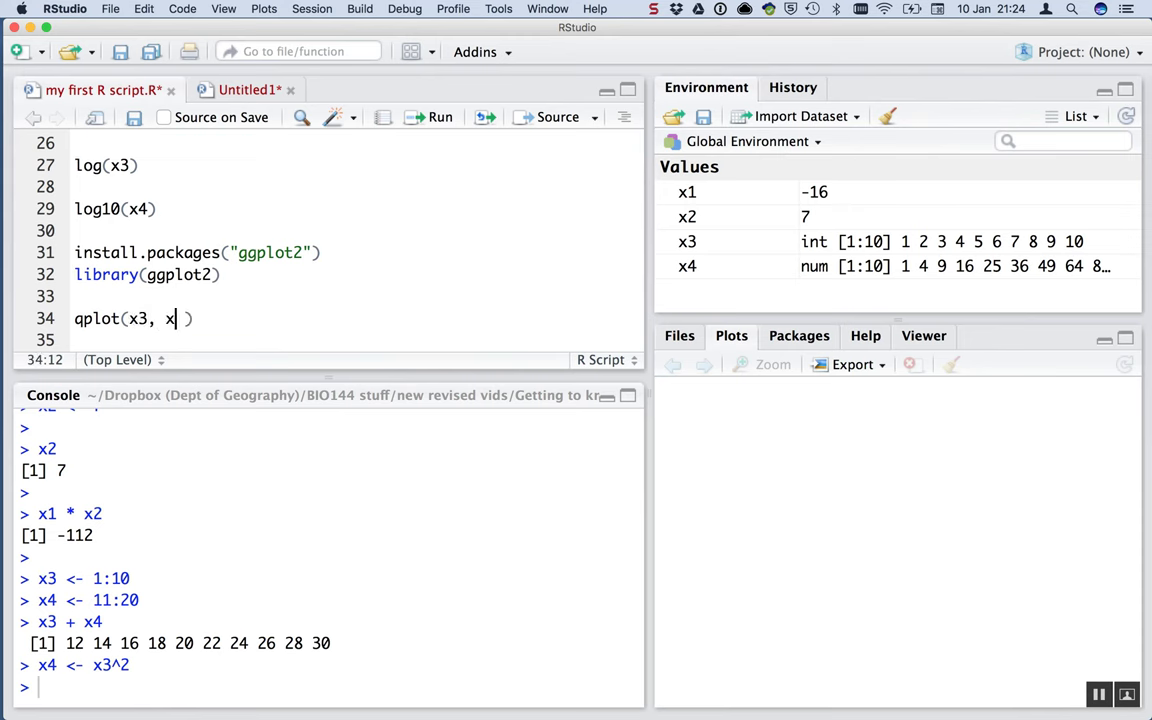
pyautogui.write('4')
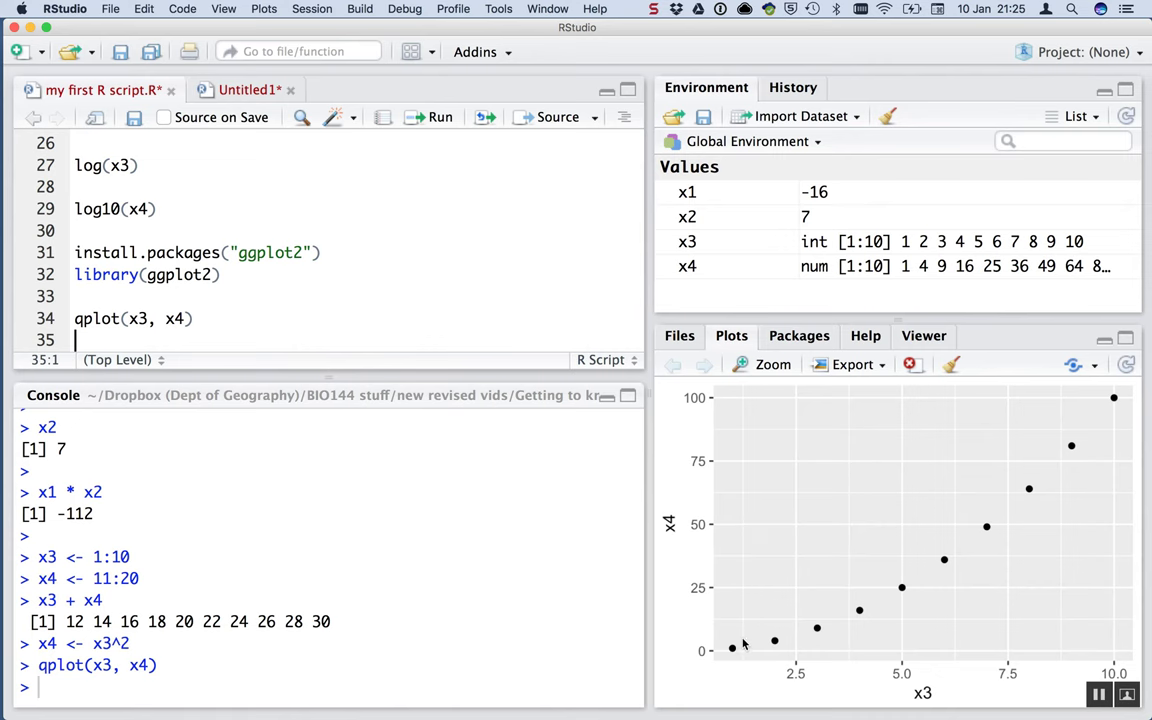
pyautogui.moveTo(672, 520)
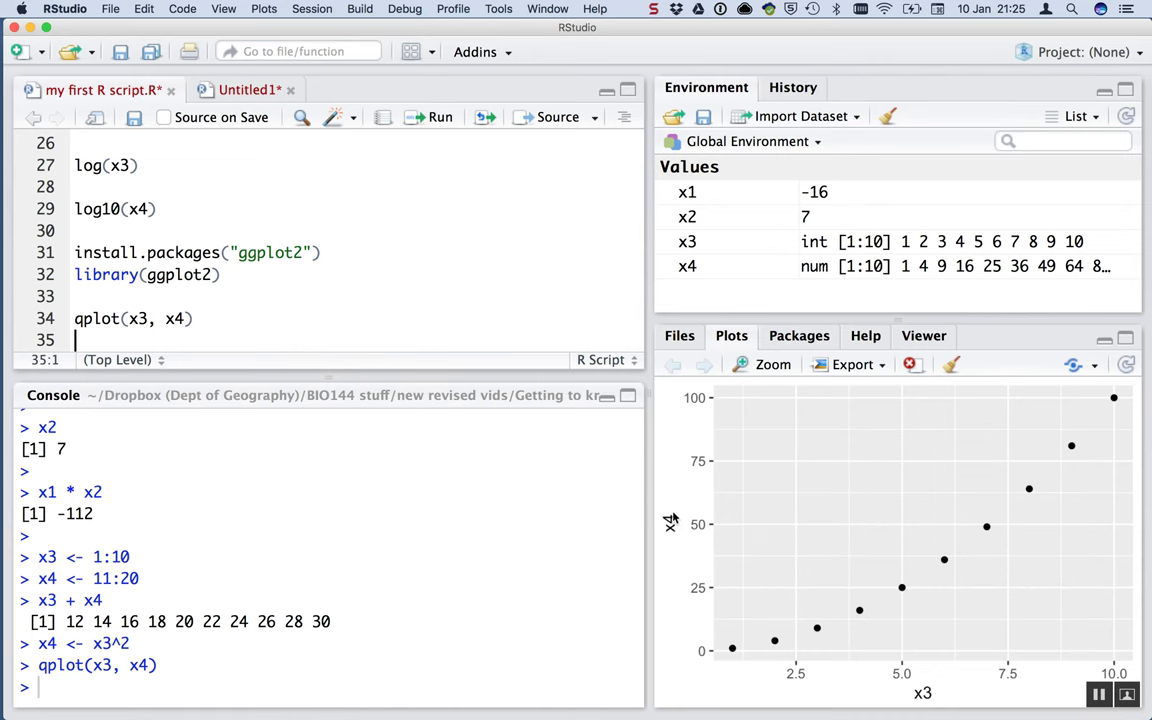
pyautogui.moveTo(723, 533)
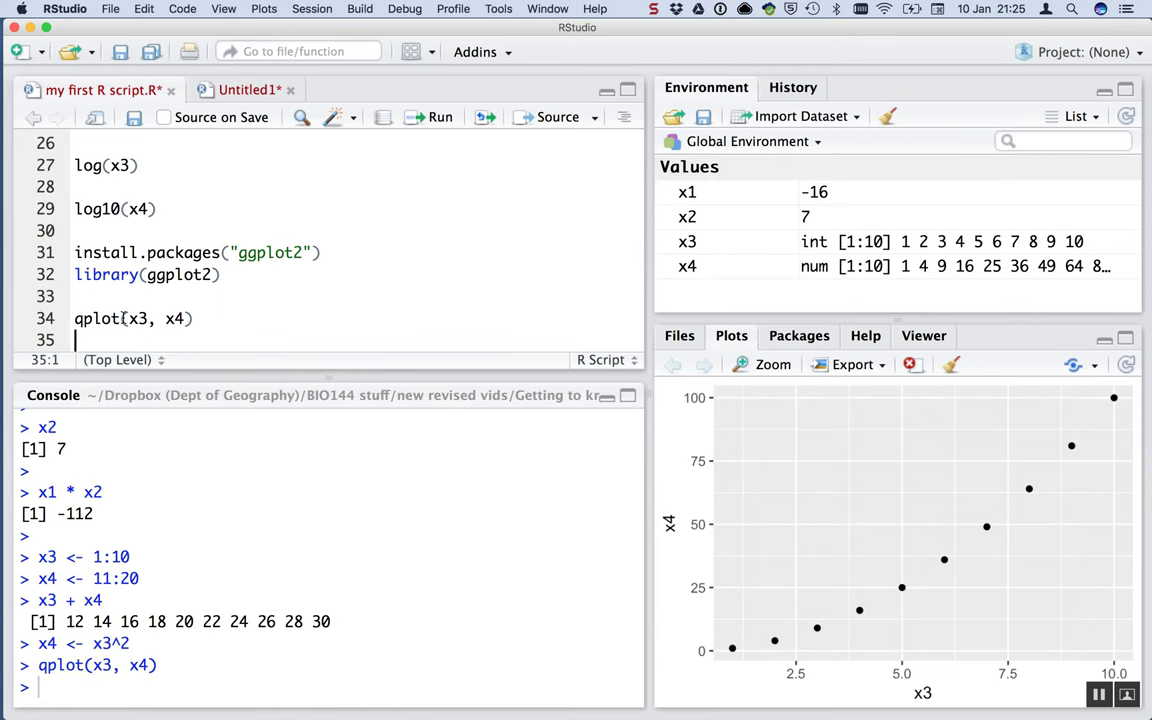
# Insert a new empty line after the qplot(x3, x4) command on line 34
pyautogui.click(138, 318)
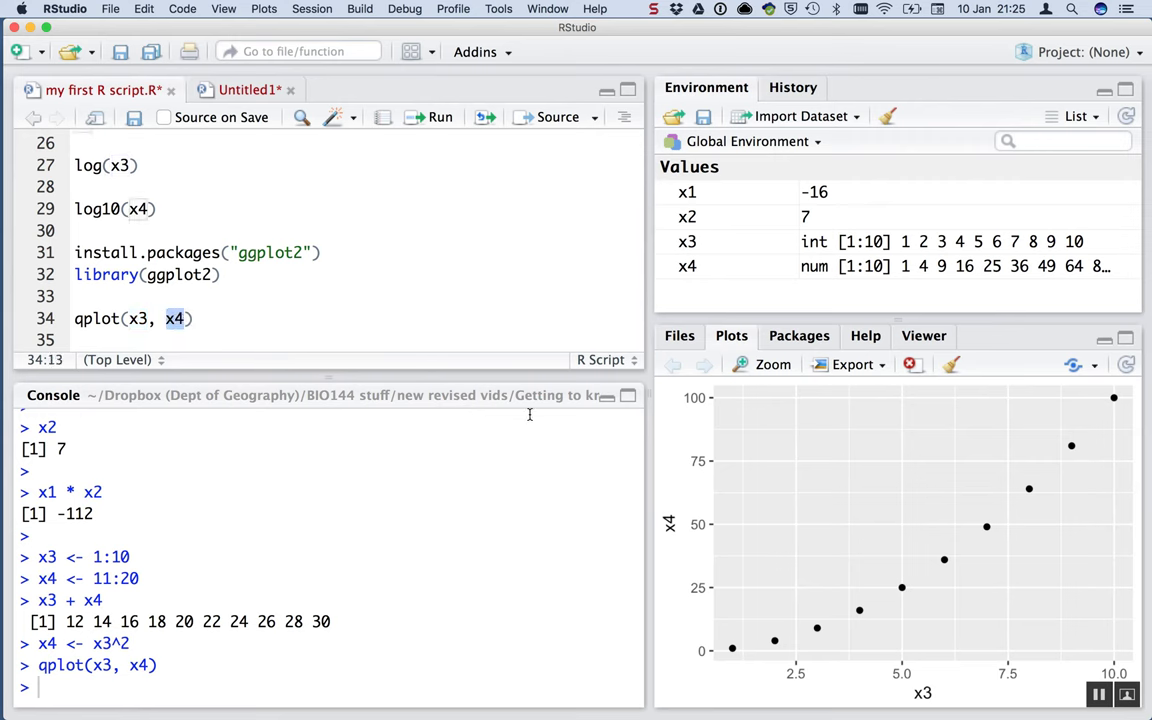
pyautogui.moveTo(728, 646)
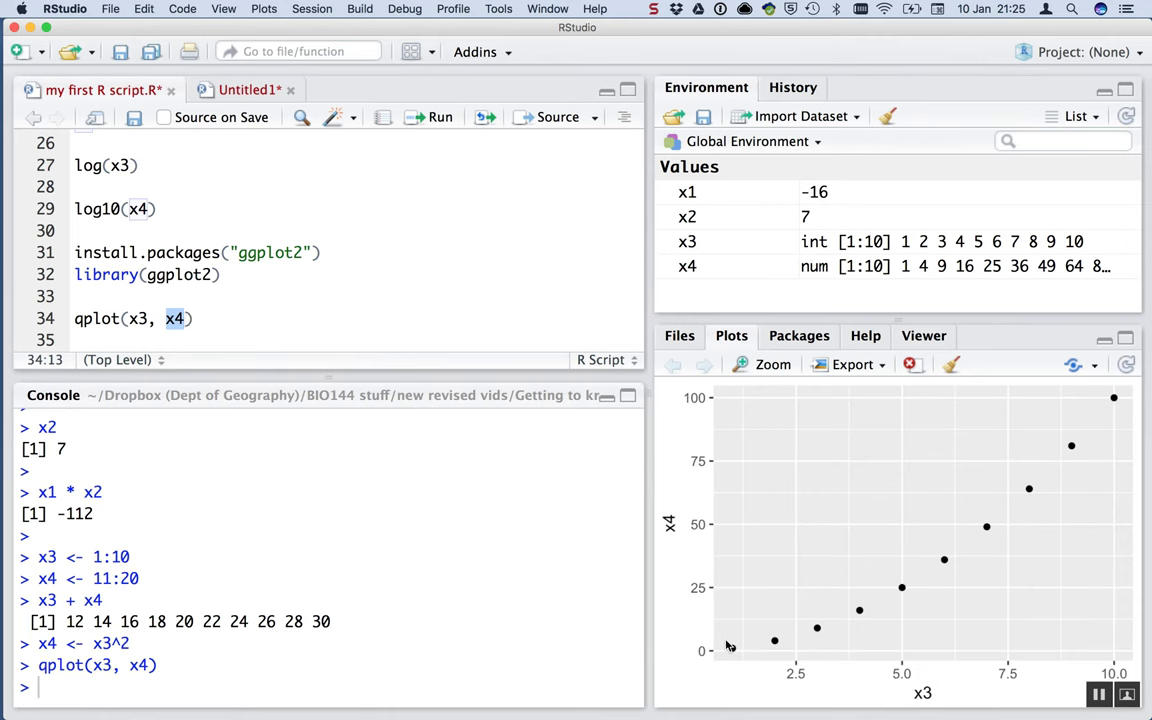
pyautogui.moveTo(732, 650)
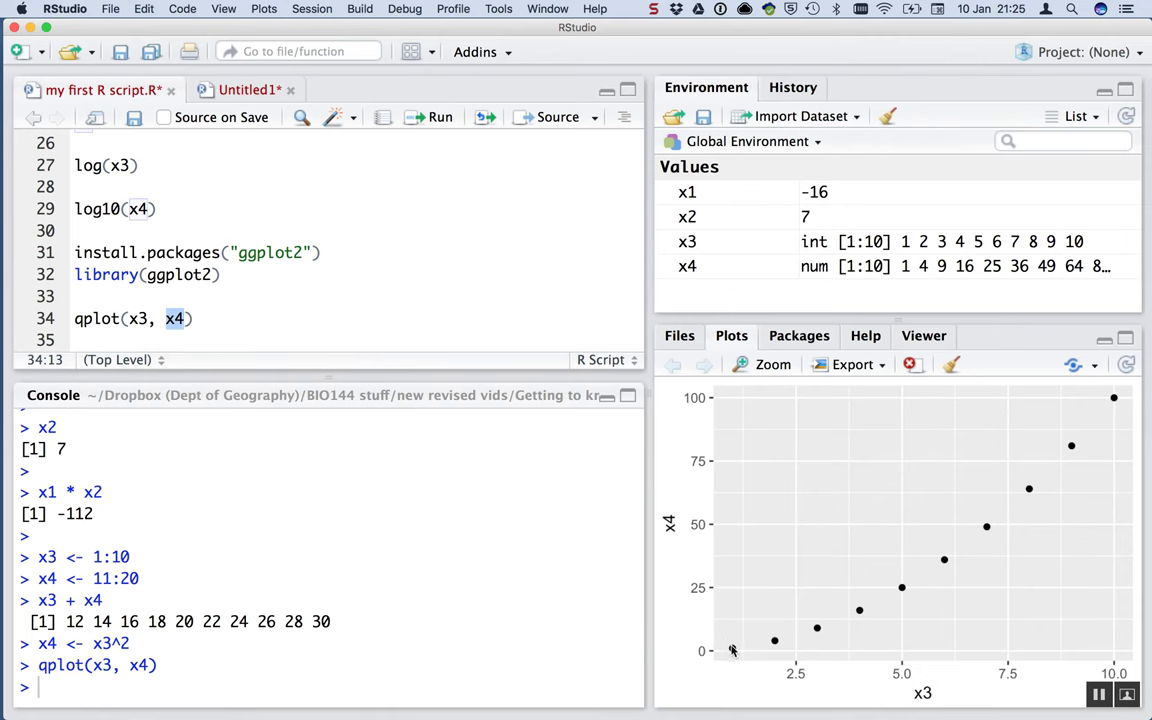
pyautogui.moveTo(763, 660)
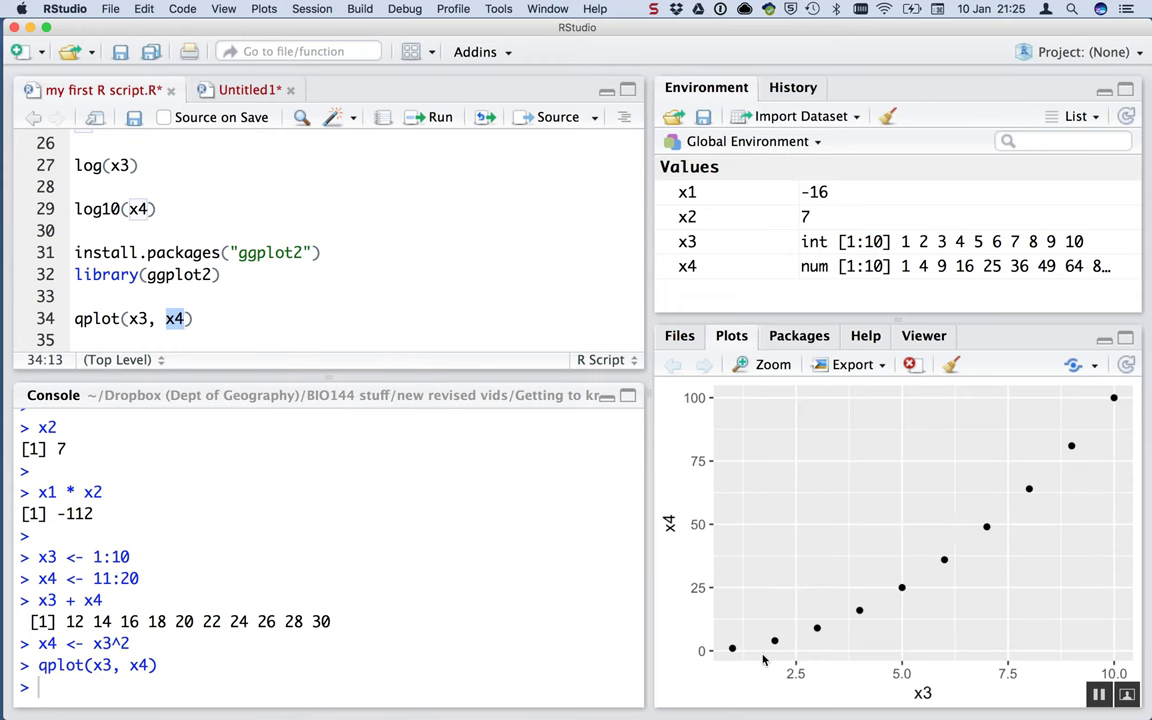
pyautogui.click(279, 318)
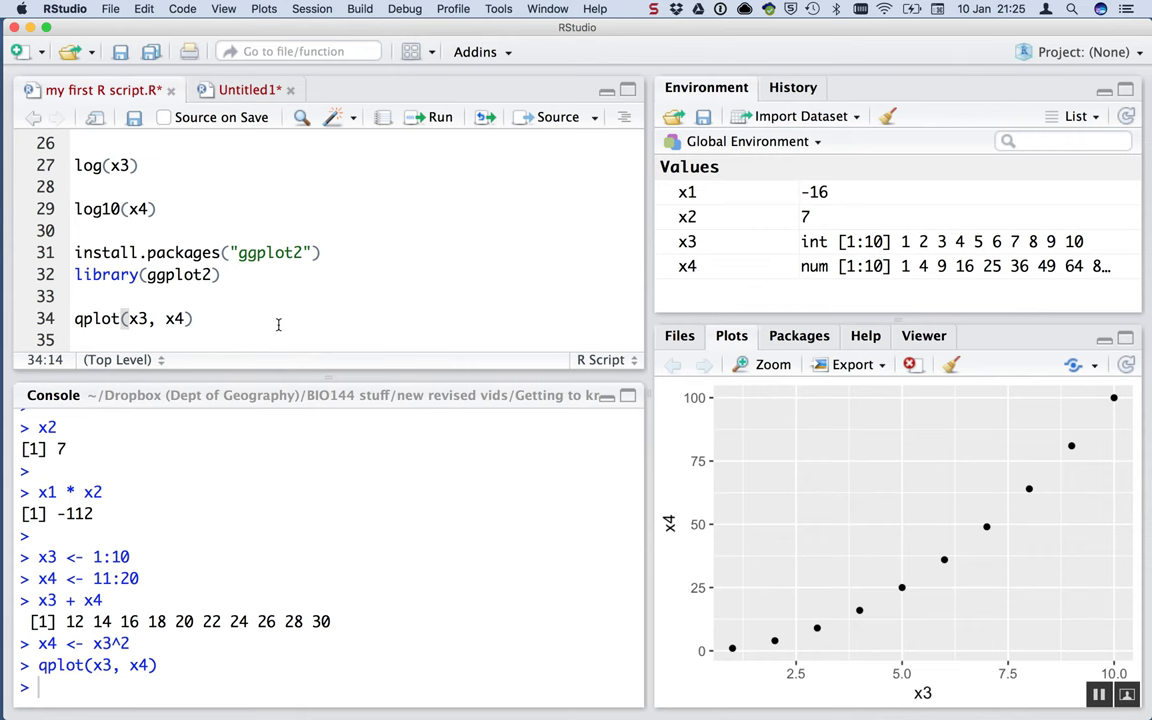
pyautogui.press('Return')
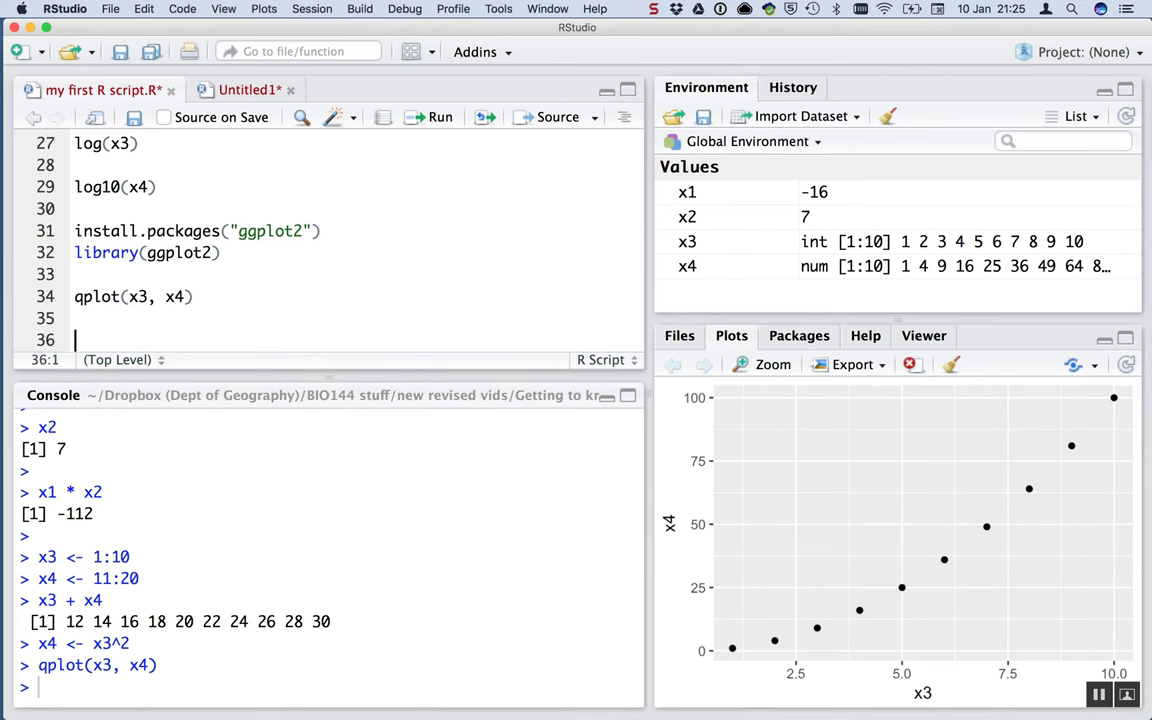
# Write and run qplot(x3, x4, geom="line") to draw the line chart
pyautogui.write('qplot(')
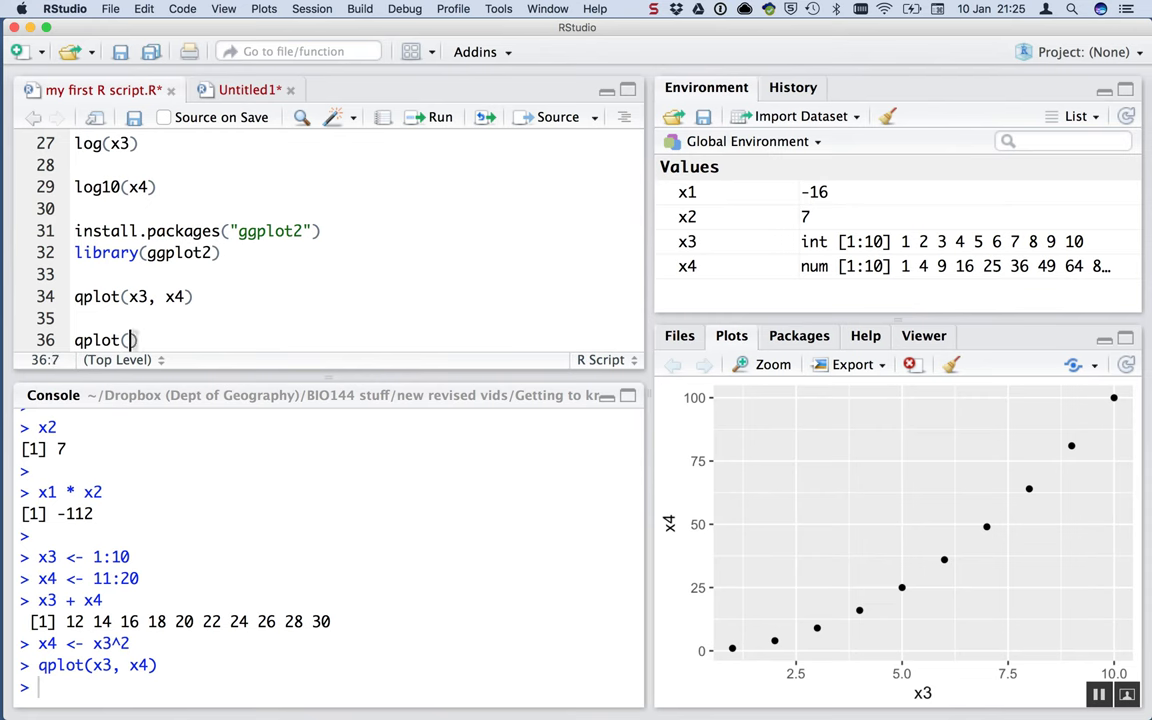
pyautogui.write('x3, x')
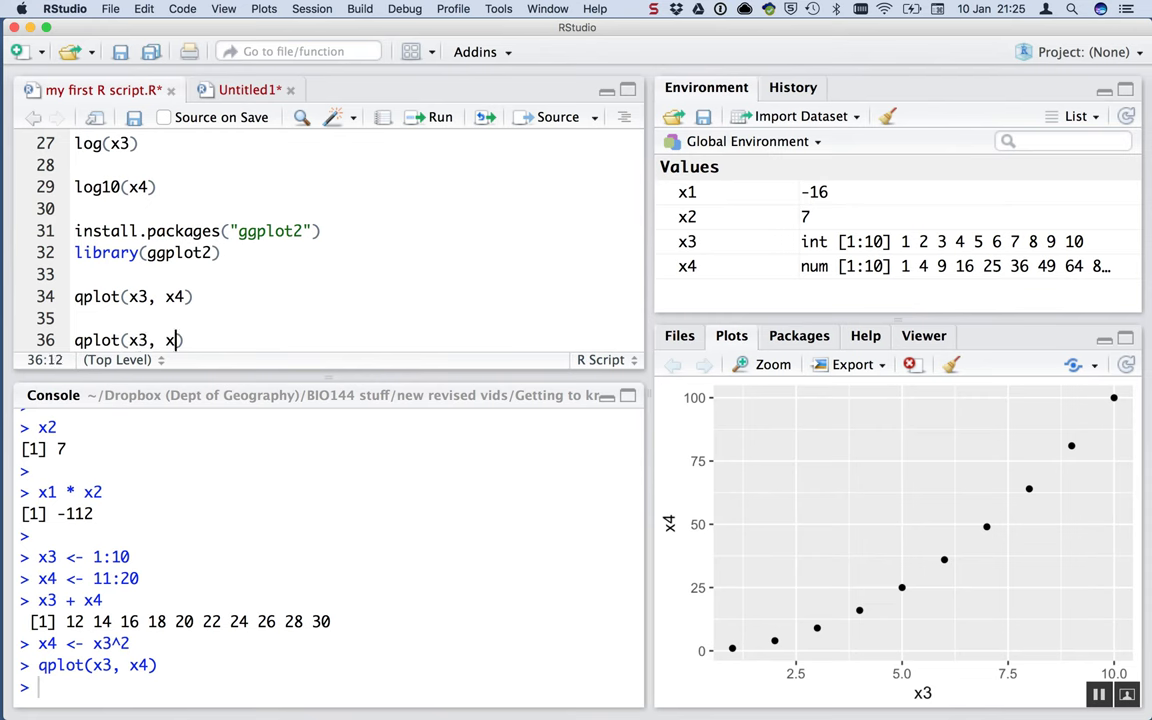
pyautogui.write('4,')
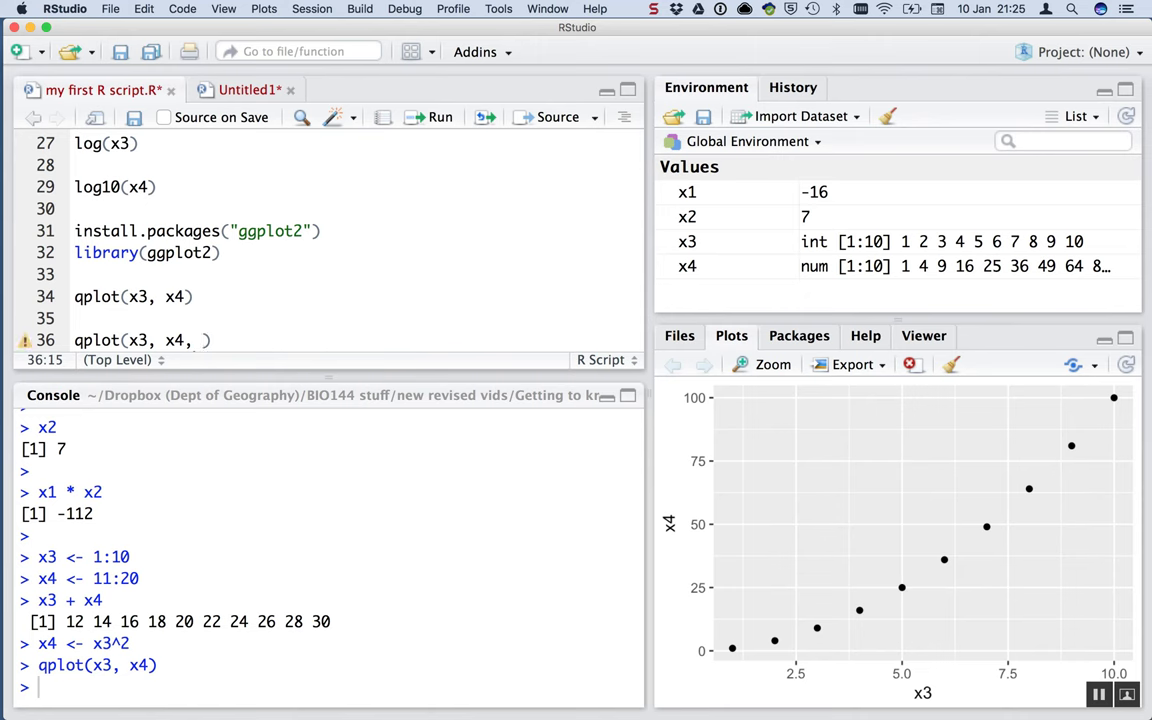
pyautogui.write('geom="line')
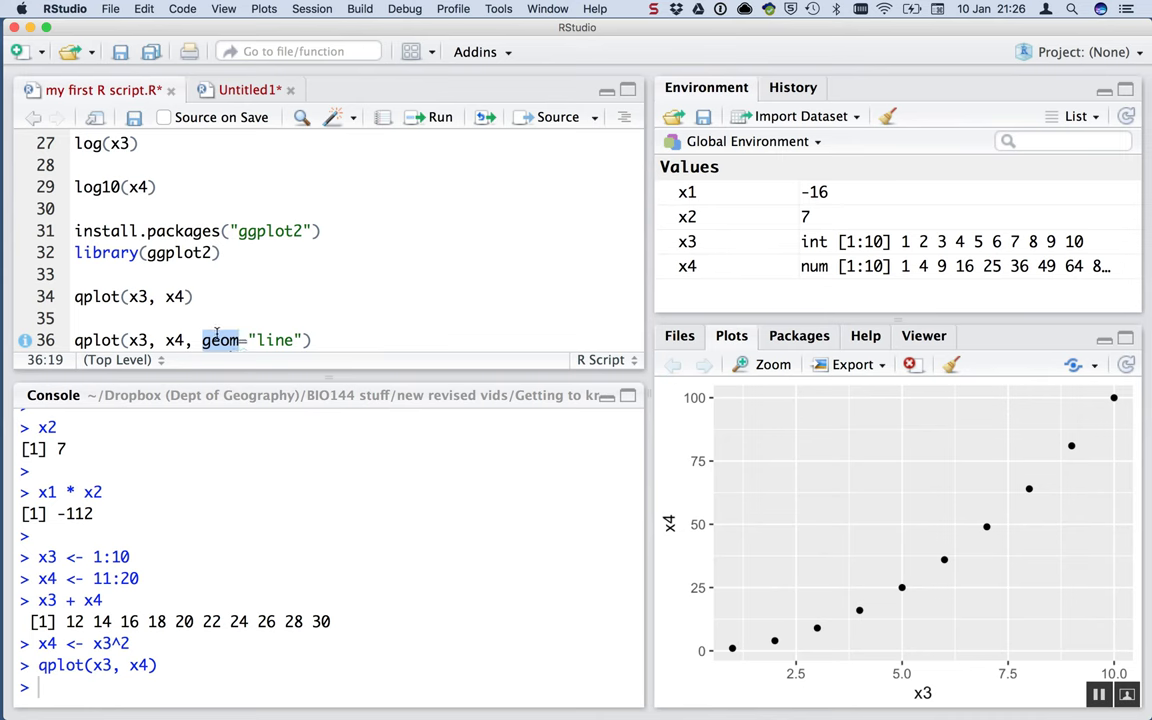
pyautogui.moveTo(252, 340)
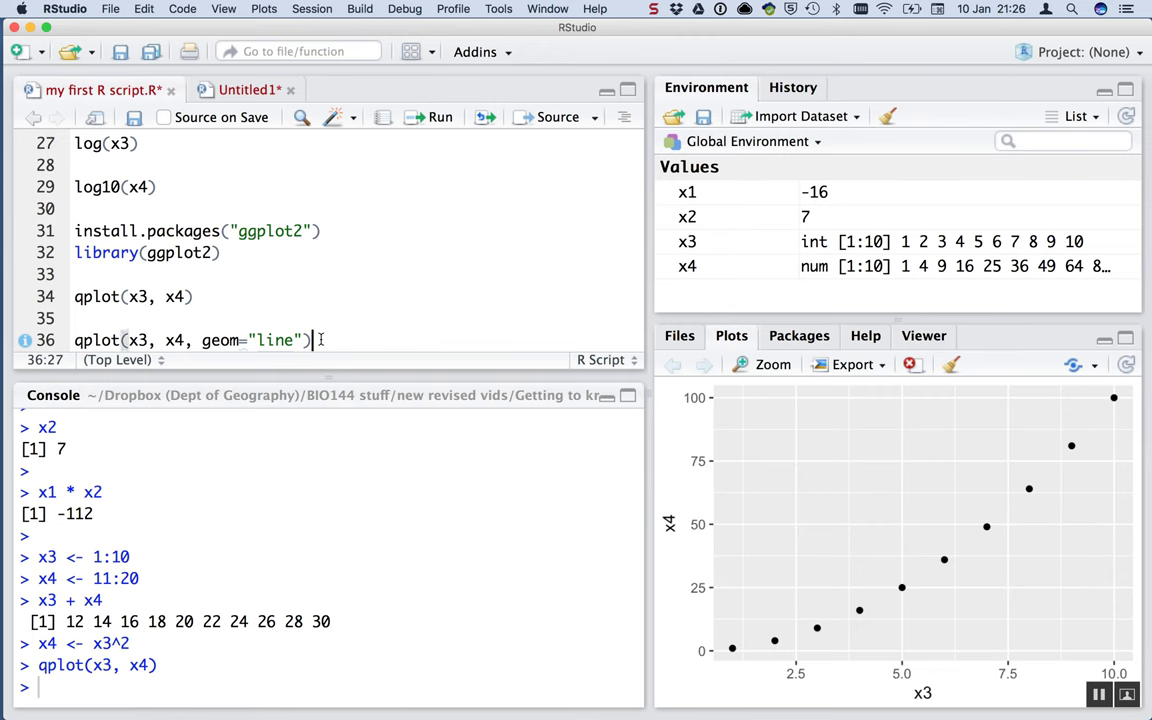
pyautogui.click(439, 117)
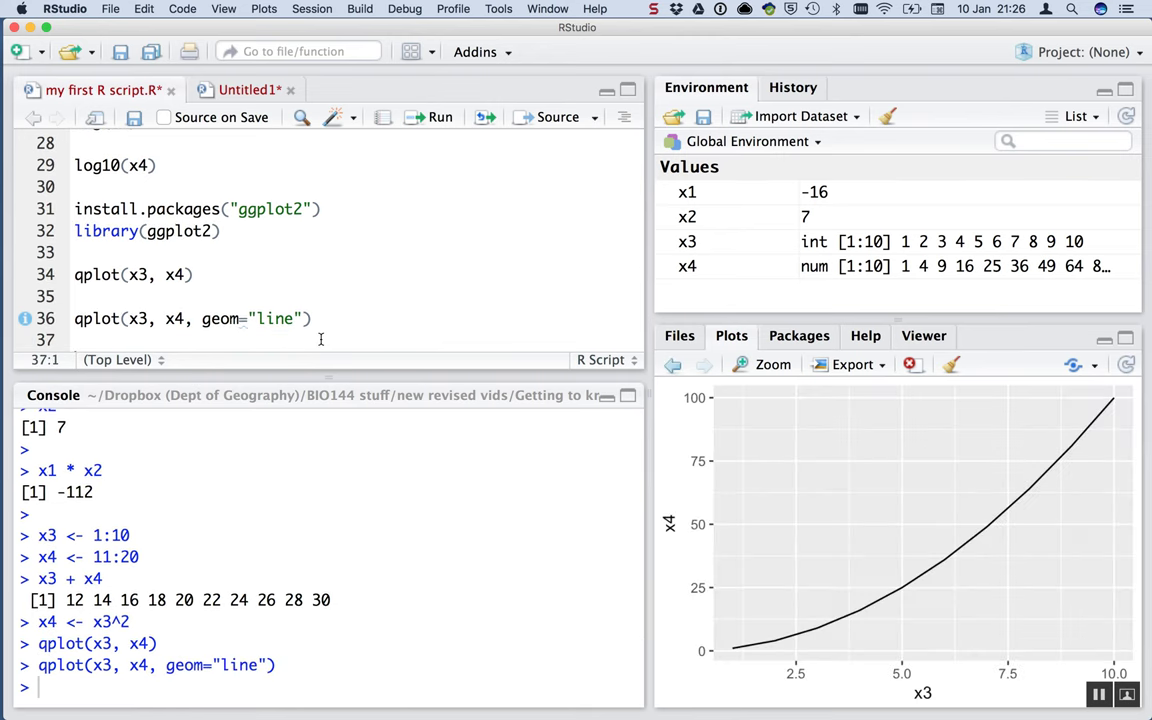